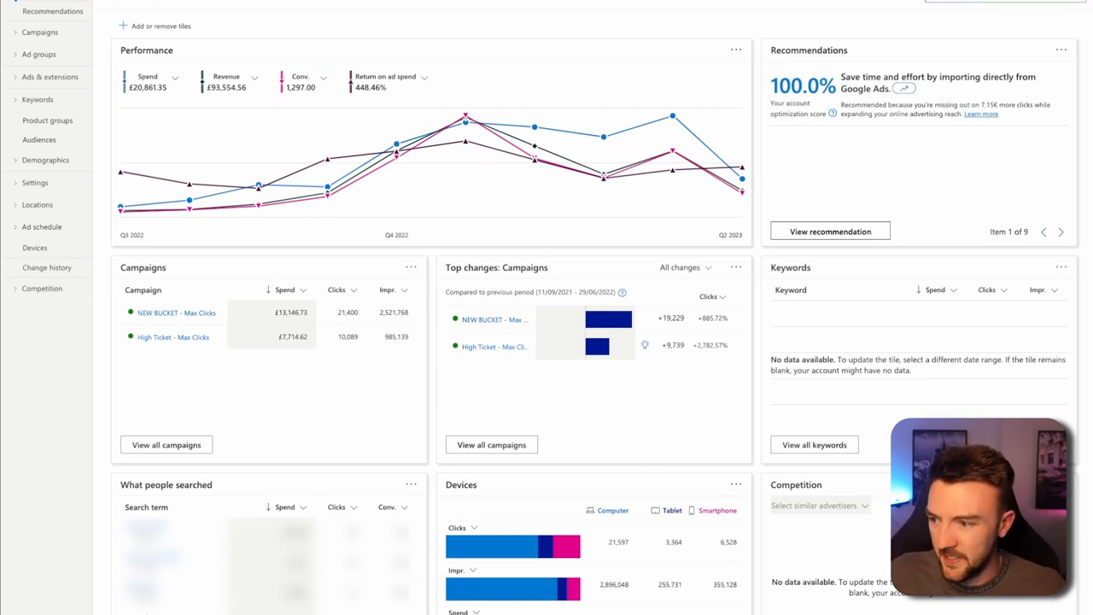
mouse_move(124, 188)
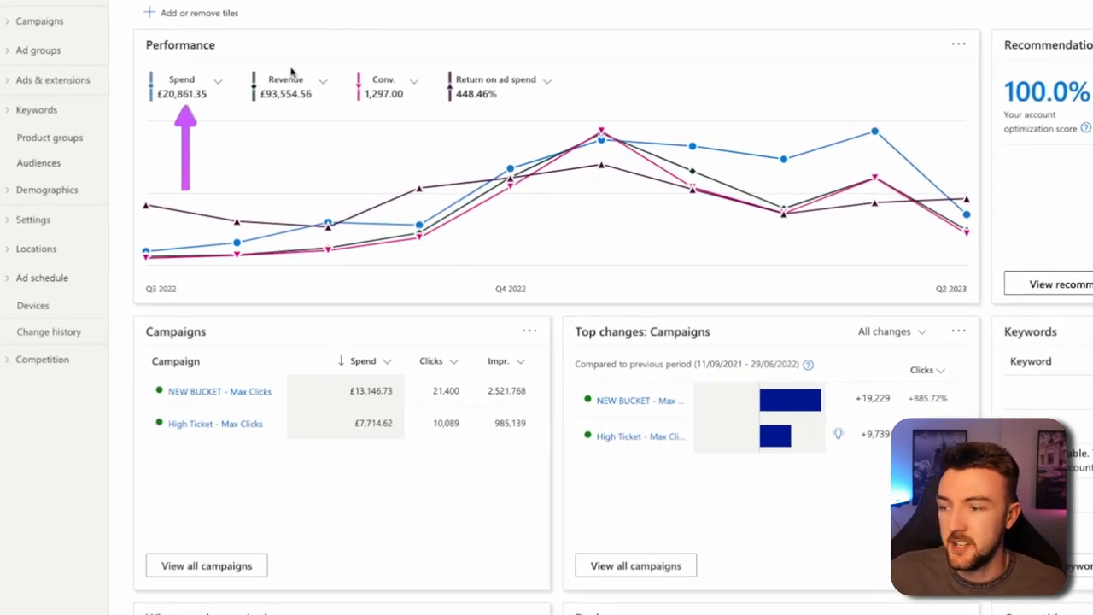
mouse_move(285, 81)
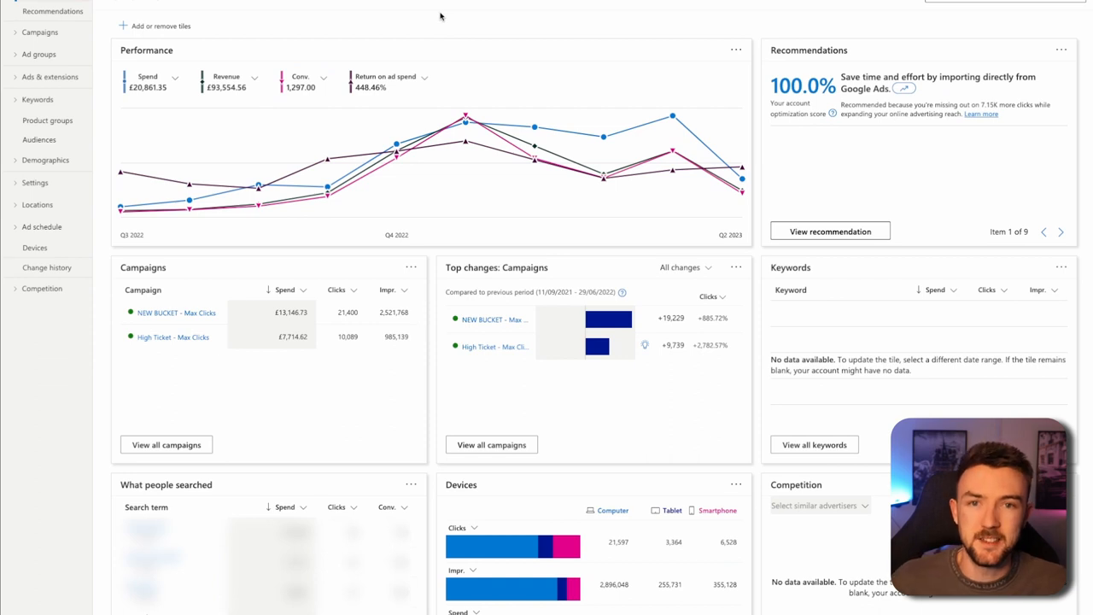
mouse_move(450, 22)
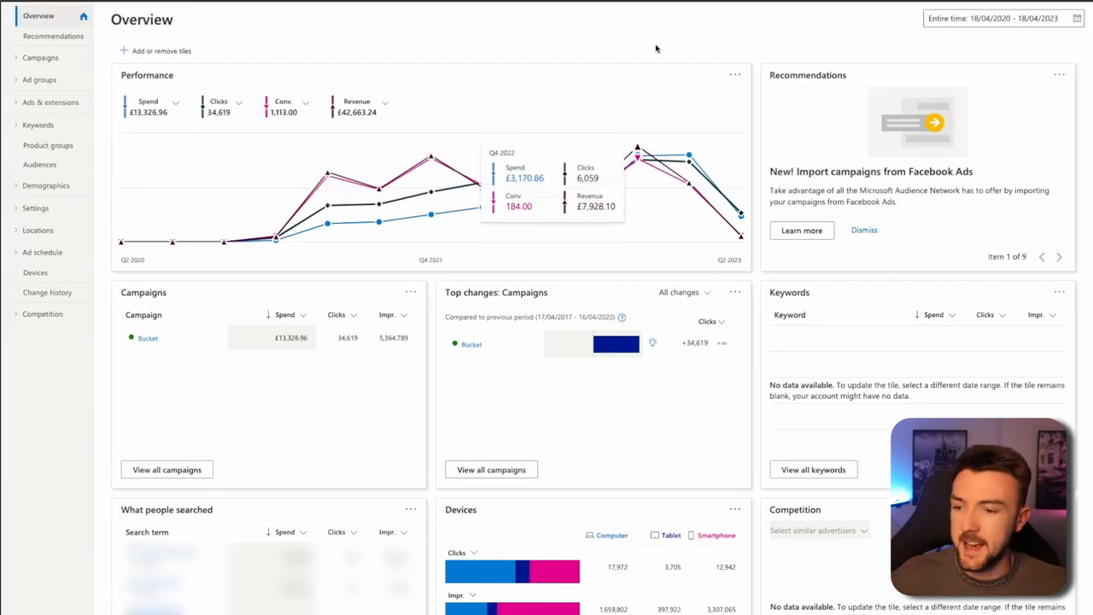
mouse_move(504, 46)
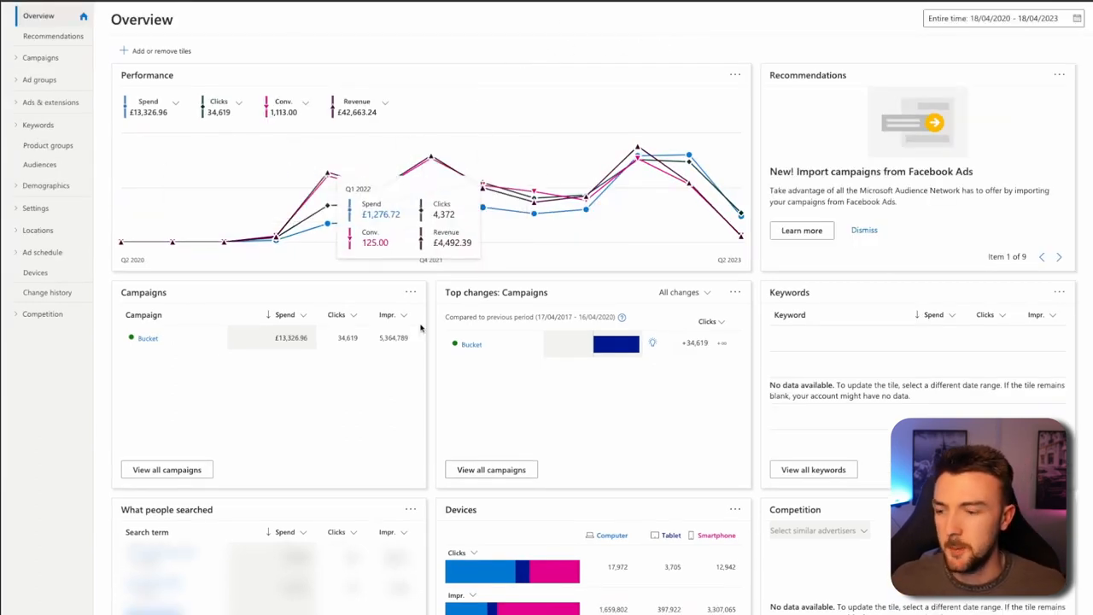
mouse_move(288, 260)
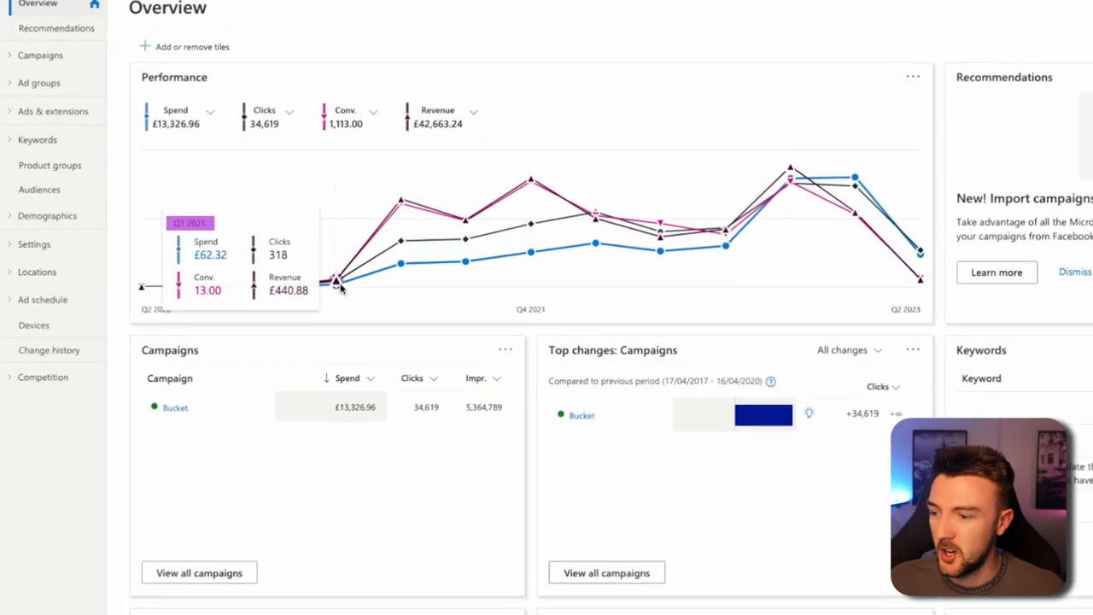
Scroll the second account's Overview to review quarterly performance, e.g. Q1 2021 spend £62.32.
scroll("down", 3)
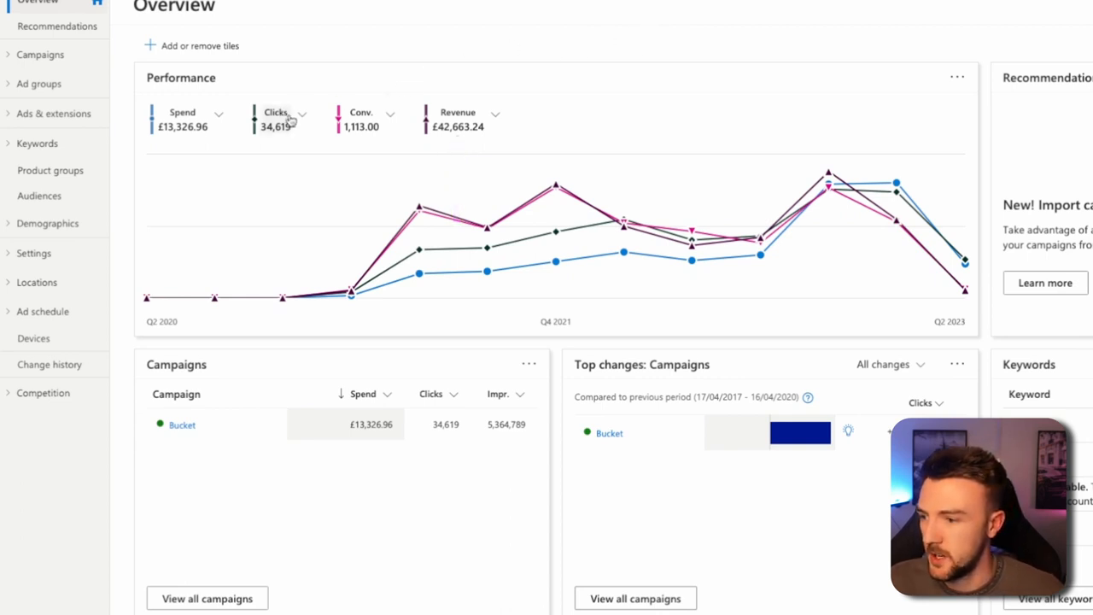
Swap the Clicks metric for Return on ad spend (320.13%) on the Performance chart.
left_click(301, 112)
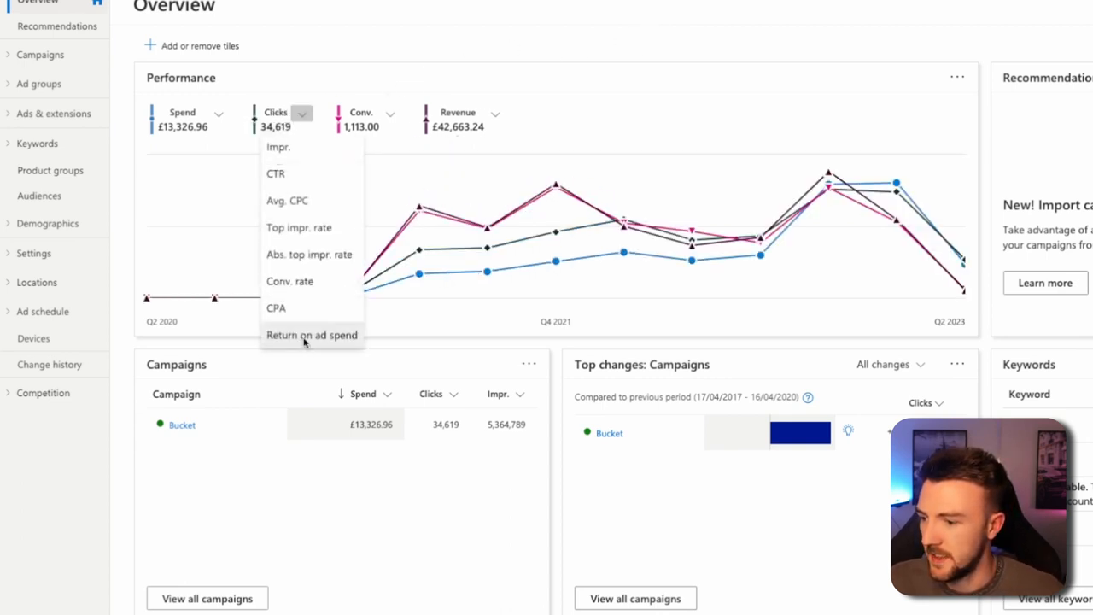
left_click(312, 335)
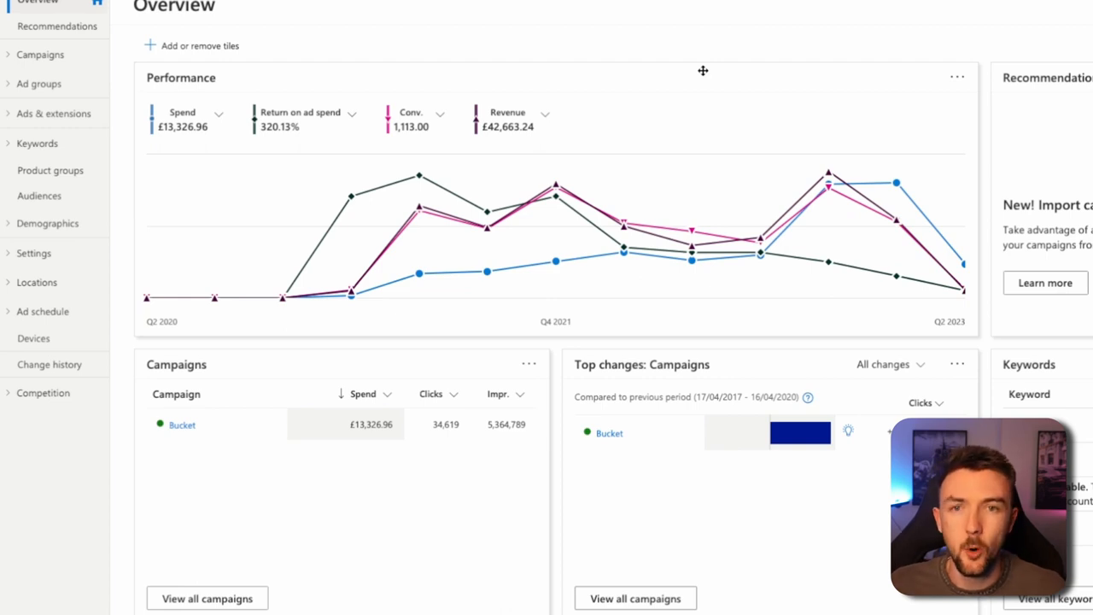
mouse_move(730, 64)
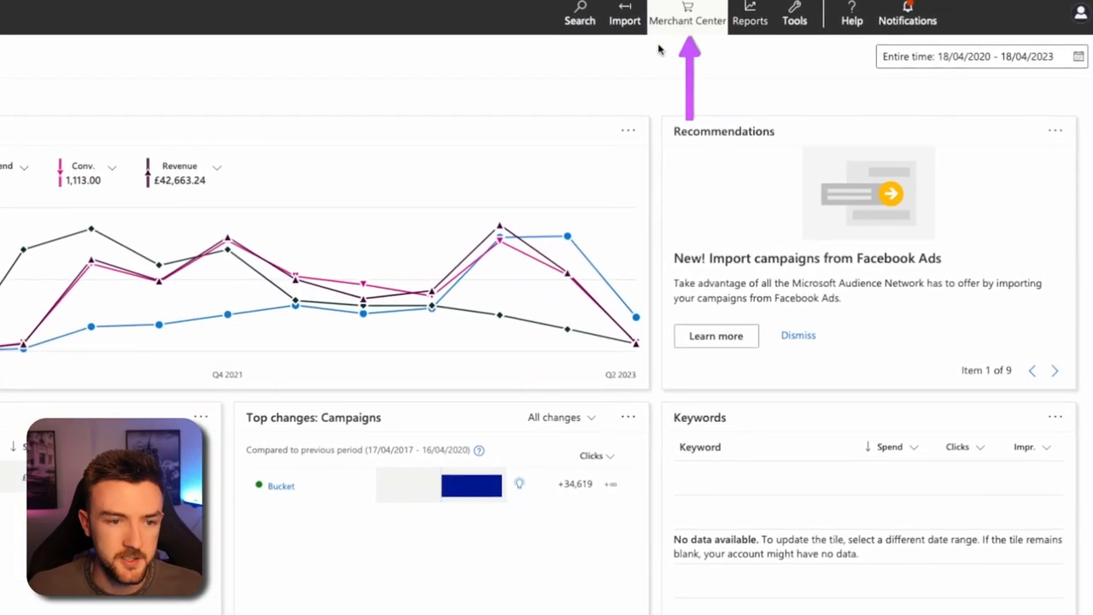
Open Merchant Center to view the Shopify feed app listing 129 products.
left_click(688, 16)
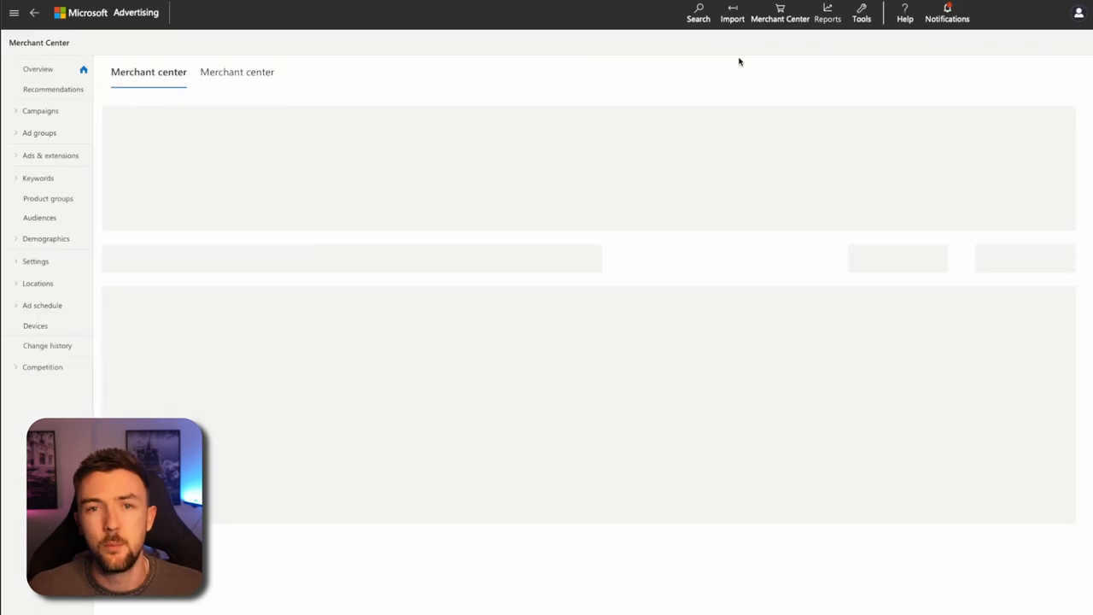
left_click(779, 13)
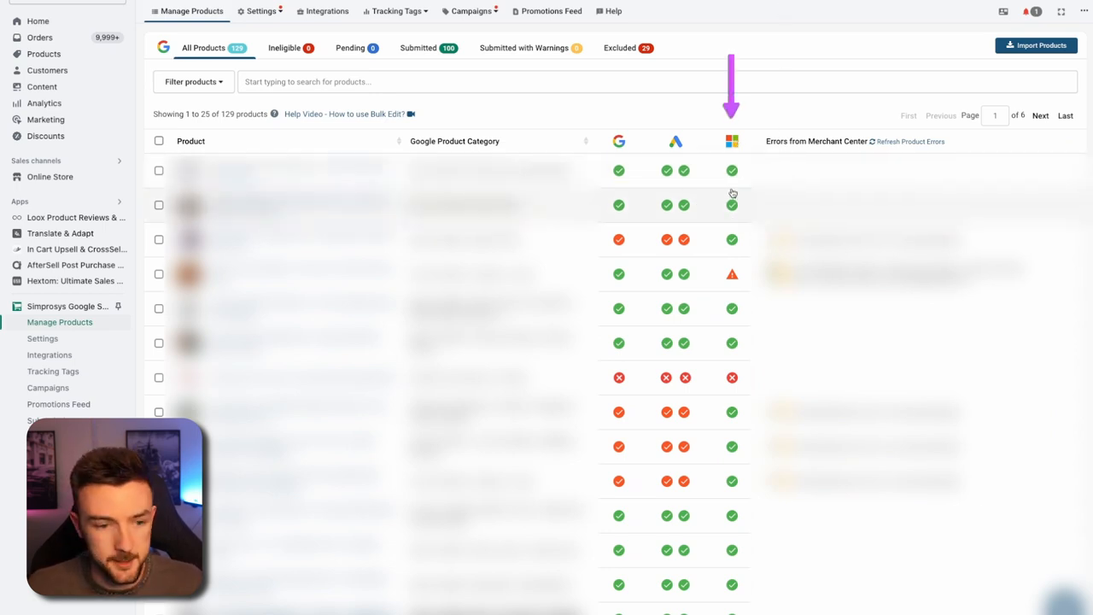
mouse_move(732, 205)
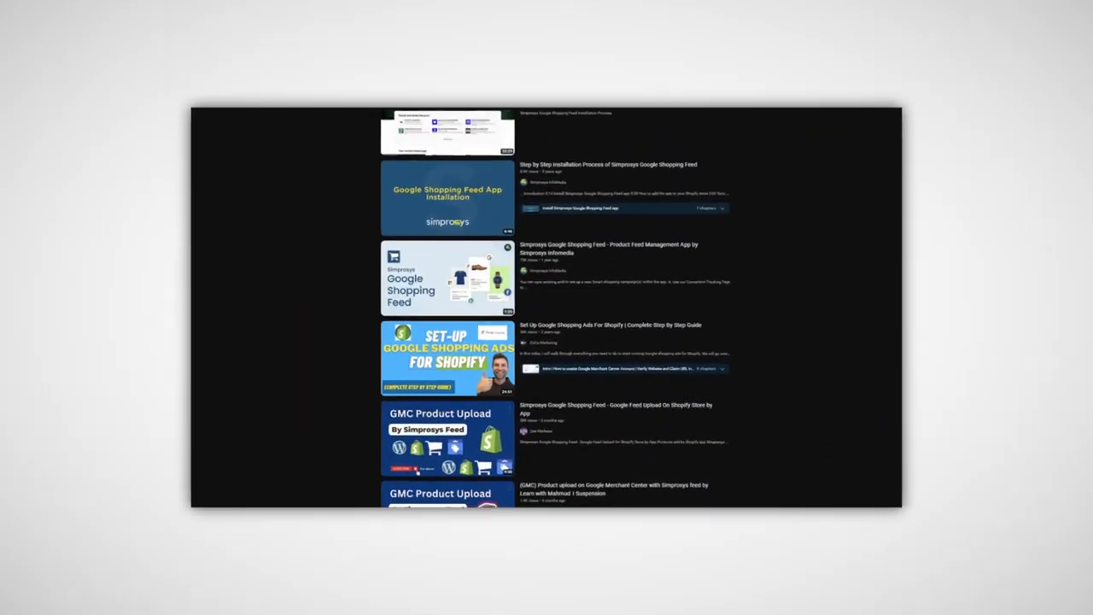
left_click(396, 12)
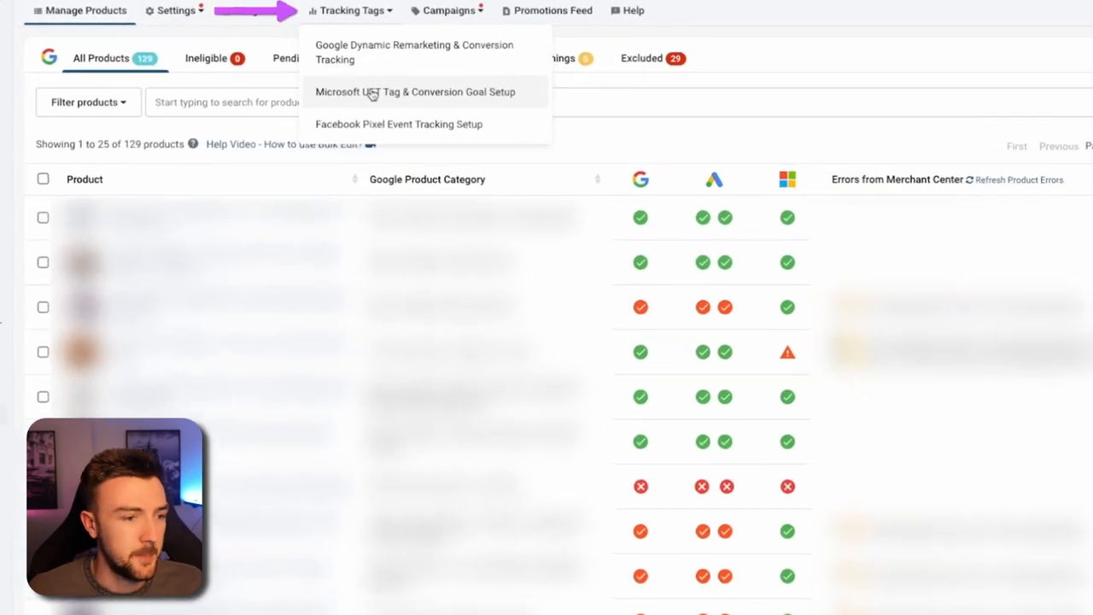
Choose Microsoft UET Tag & Conversion Goal Setup to see remarketing and conversion tracking active.
left_click(413, 92)
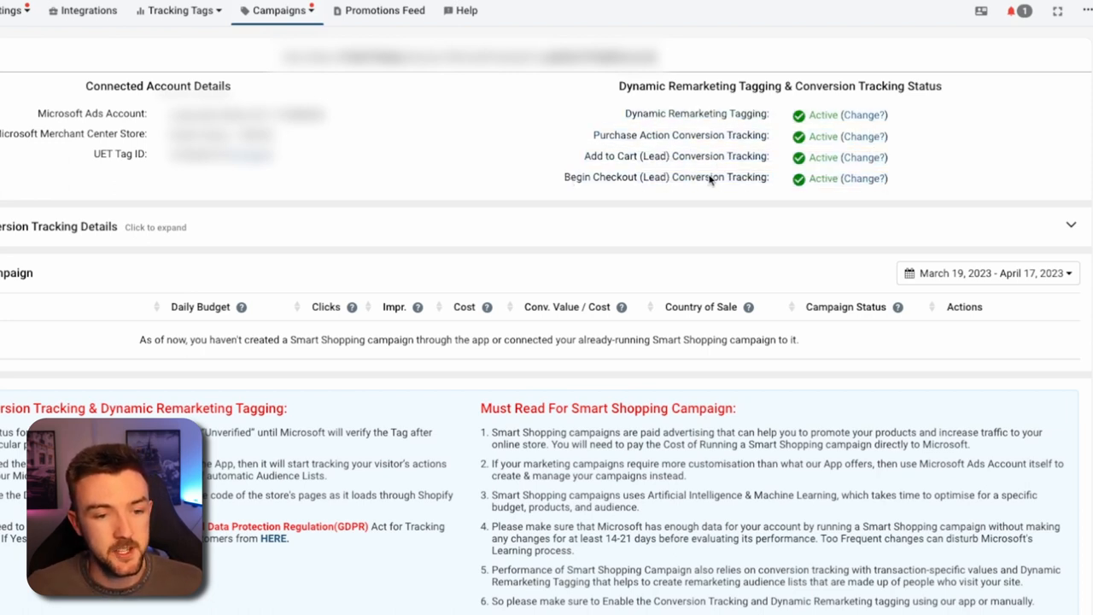
mouse_move(661, 120)
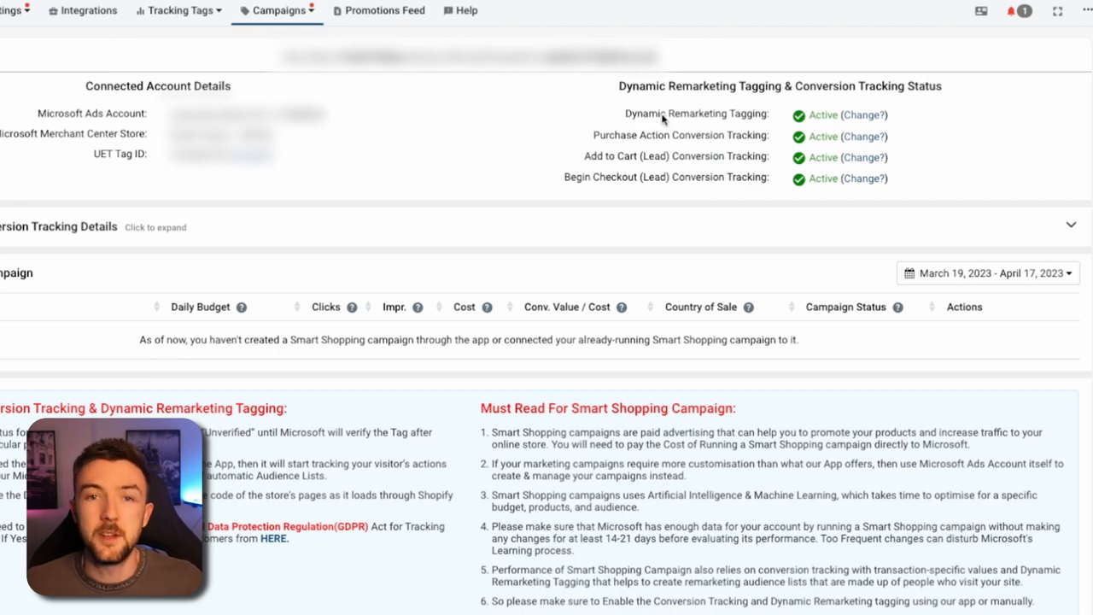
double_click(697, 113)
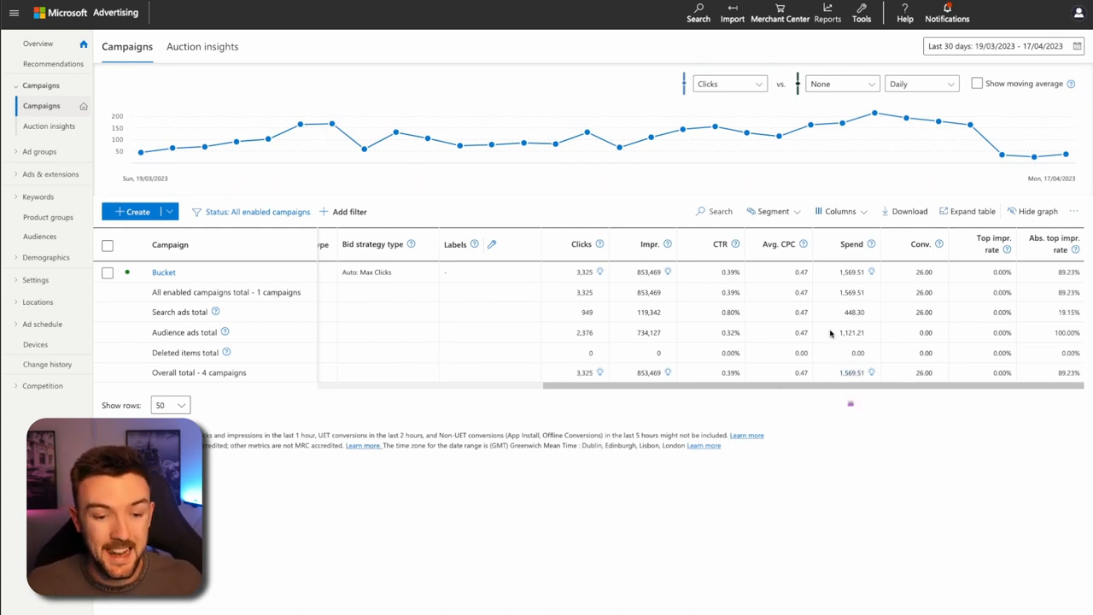
Highlight the Search ads total row, then open the Bucket campaign's settings.
double_click(177, 332)
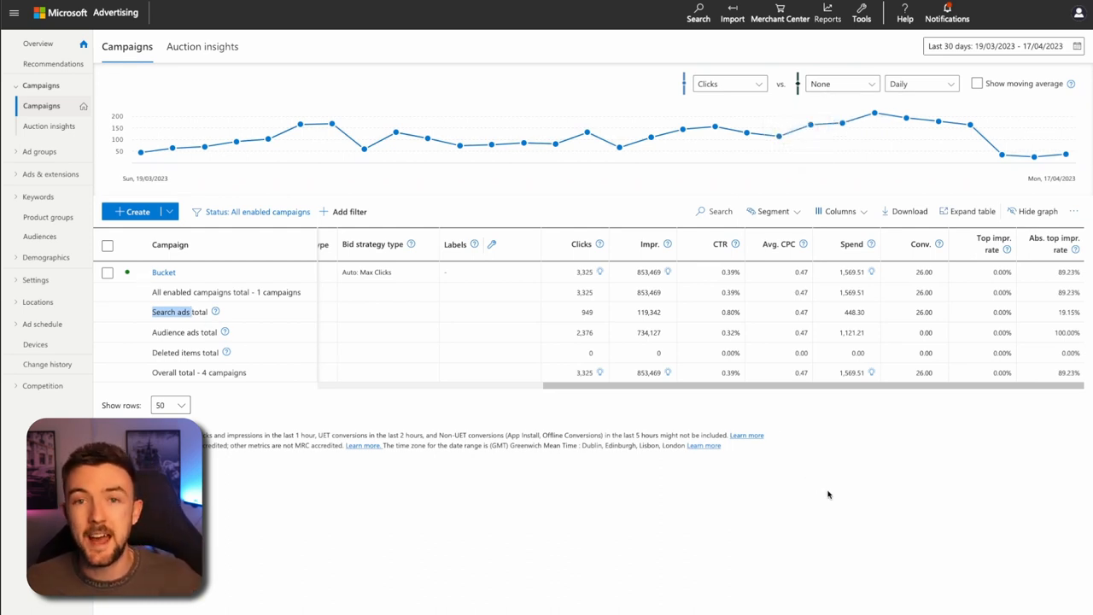
mouse_move(835, 479)
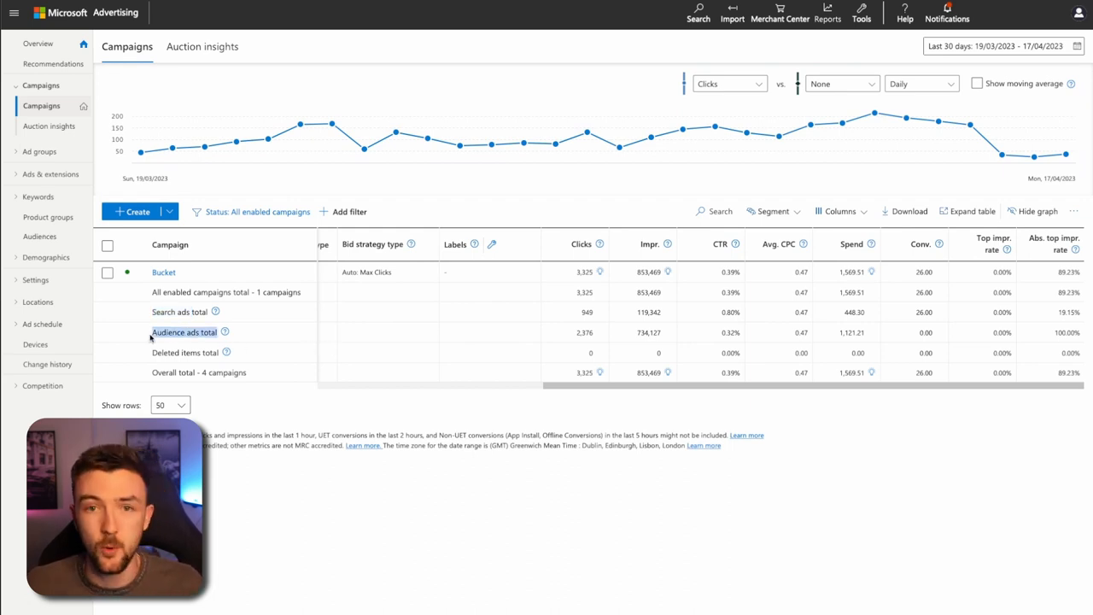
left_click(163, 272)
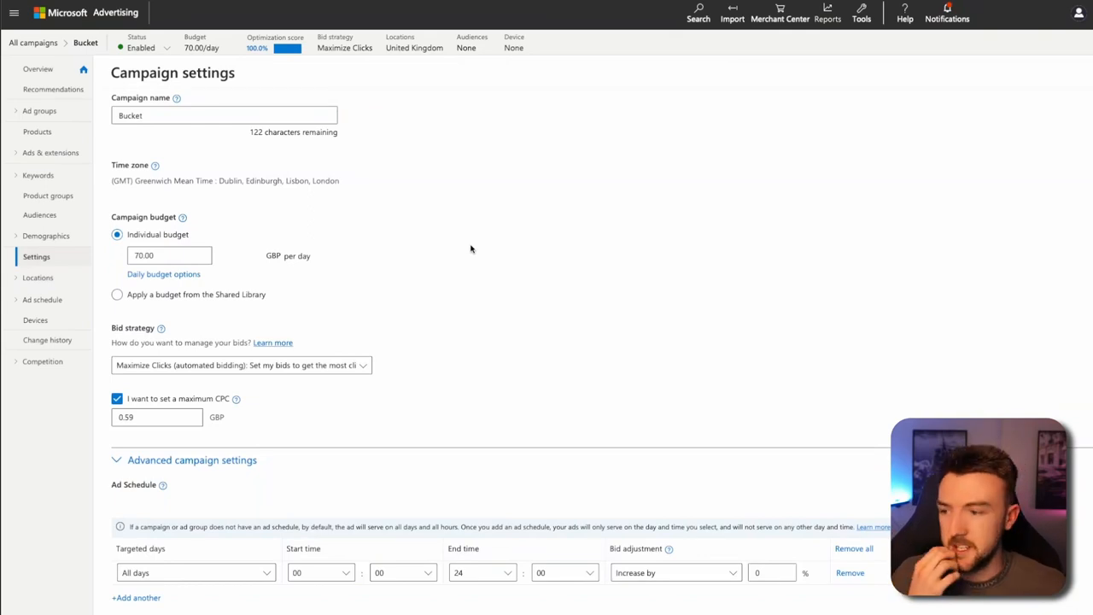
mouse_move(483, 231)
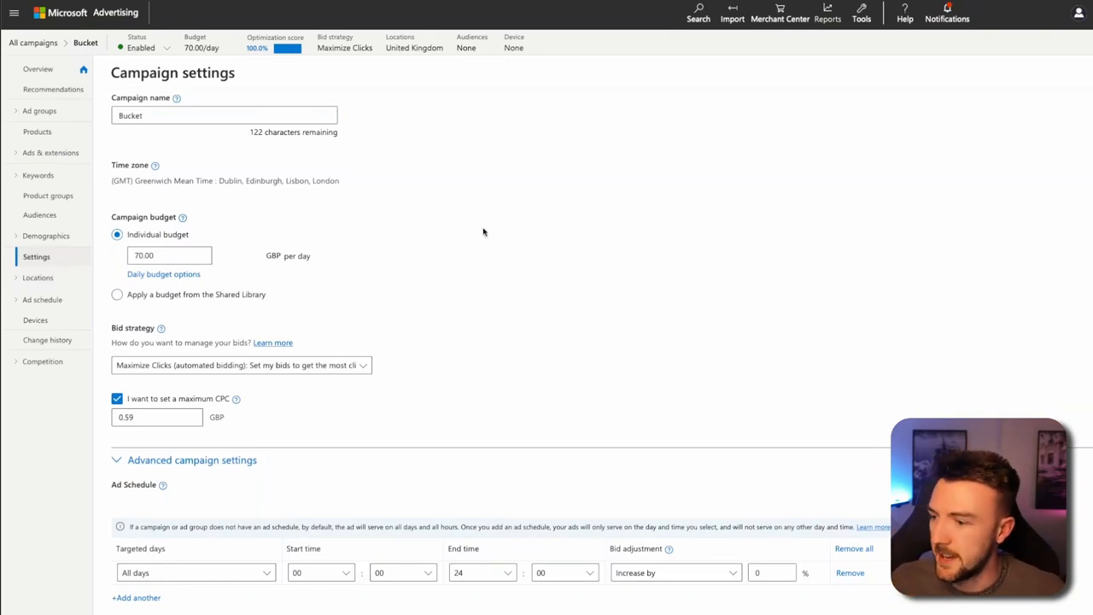
scroll("down", 3)
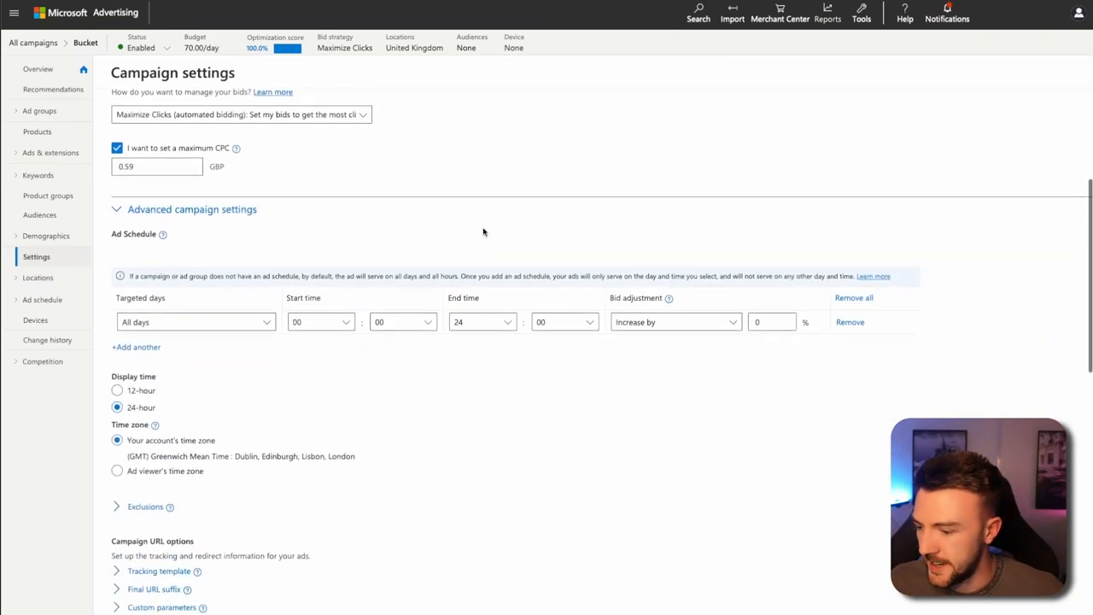
scroll("down", 3)
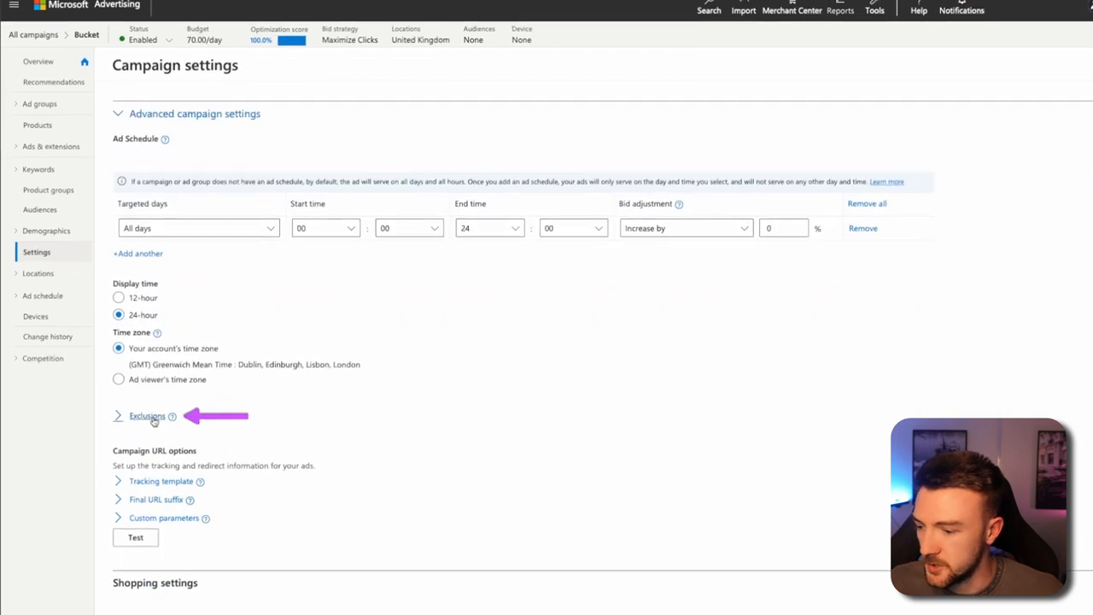
left_click(147, 416)
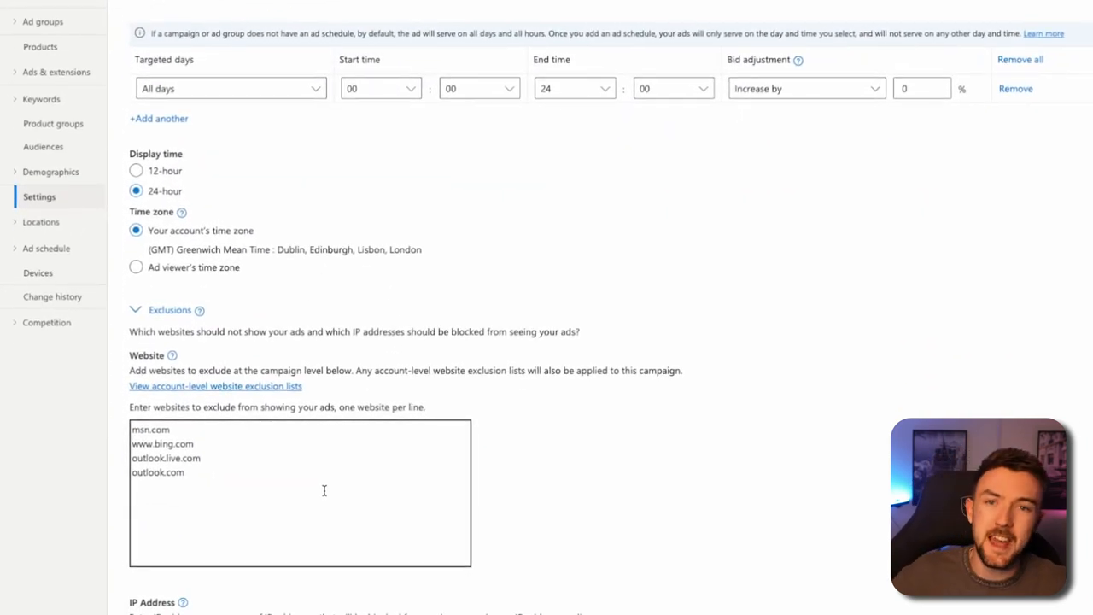